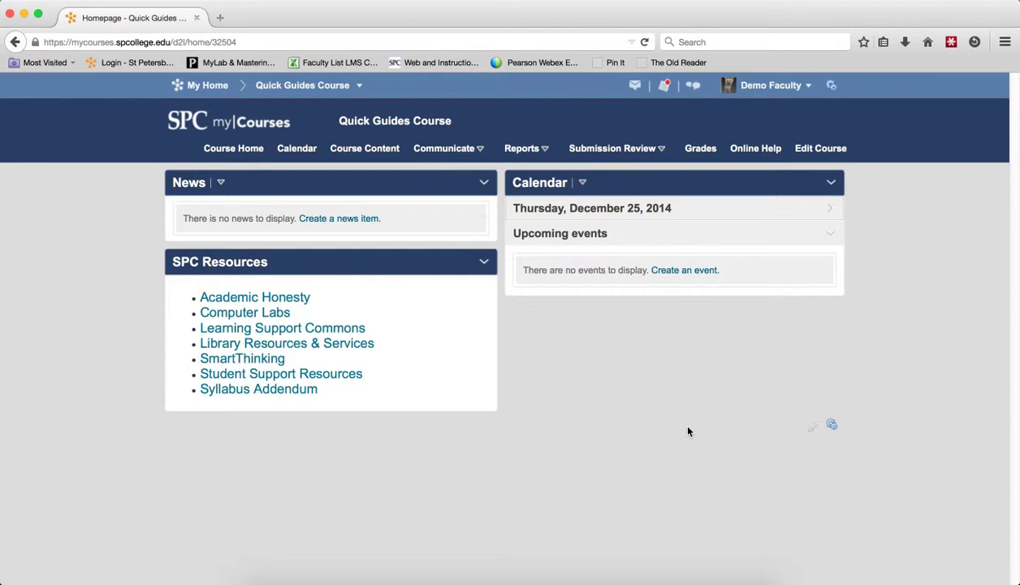
mouse_move(700, 148)
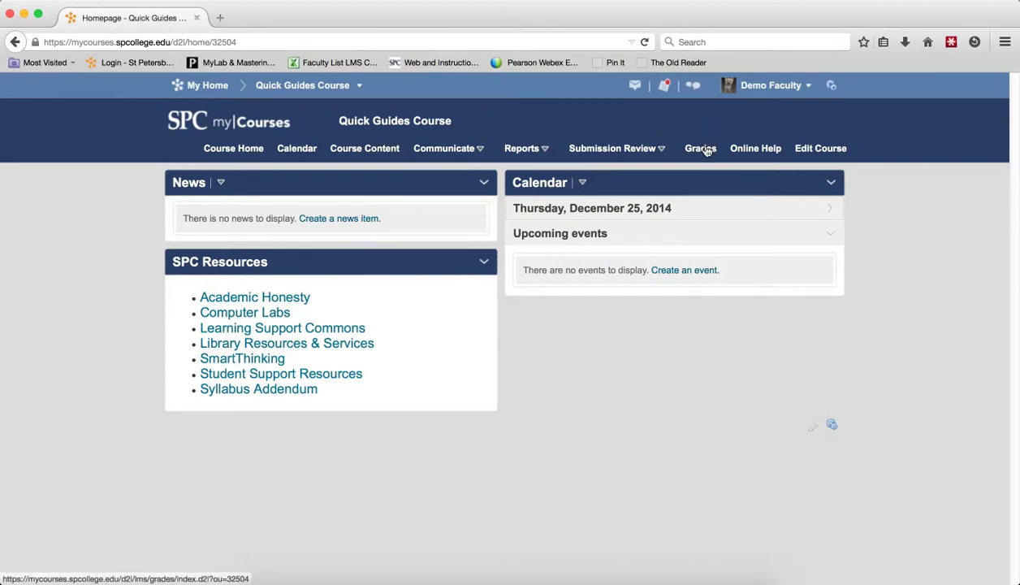
- Open Manage Grades and review category weights and the below-100% total warnings
click(700, 148)
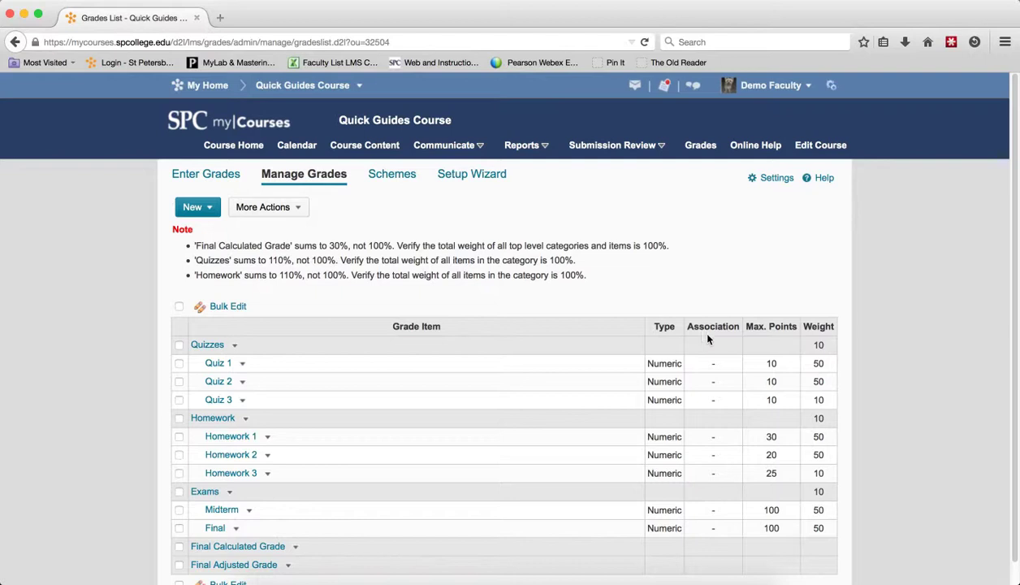
scroll(down, 3)
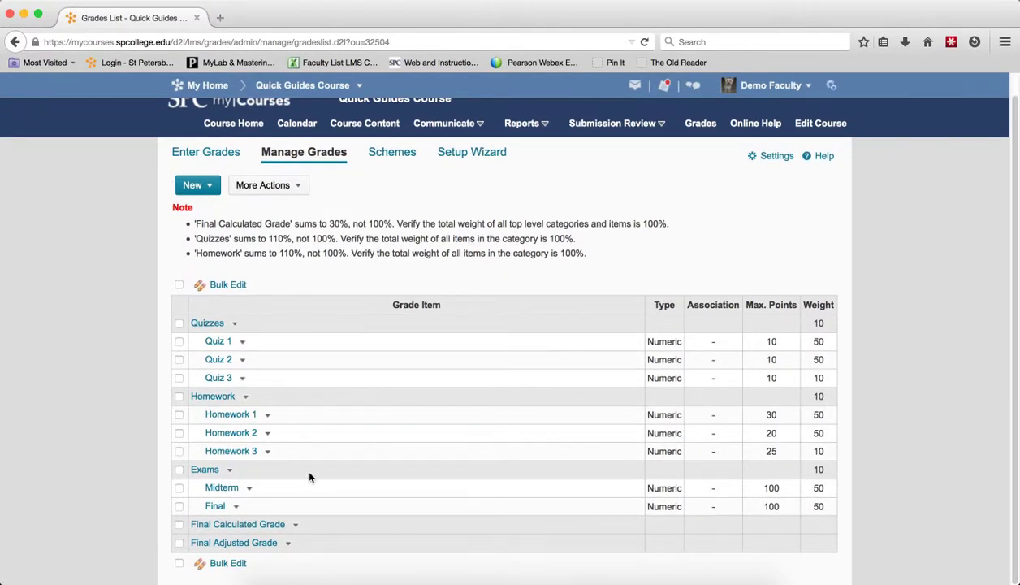
mouse_move(271, 278)
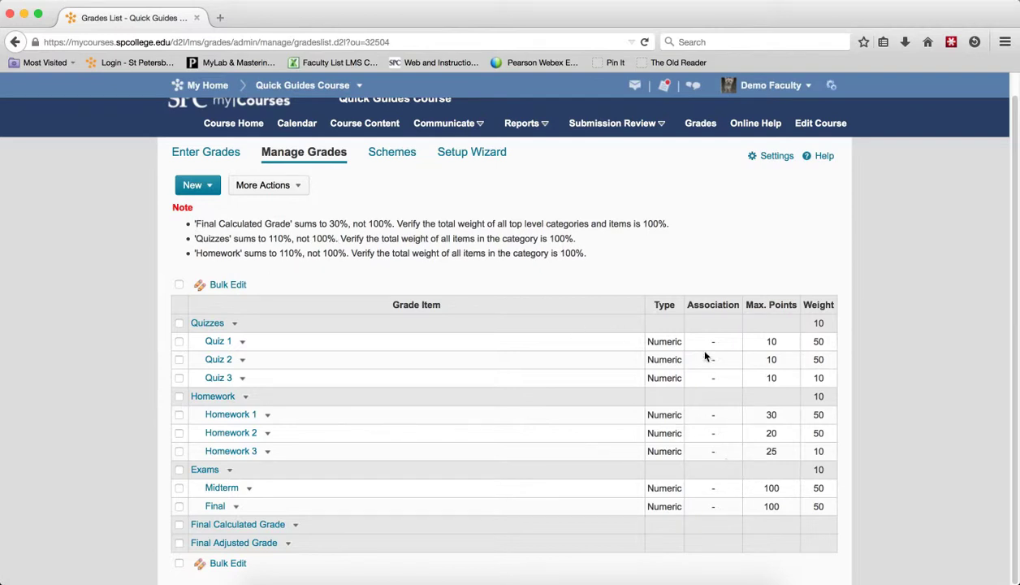
mouse_move(258, 340)
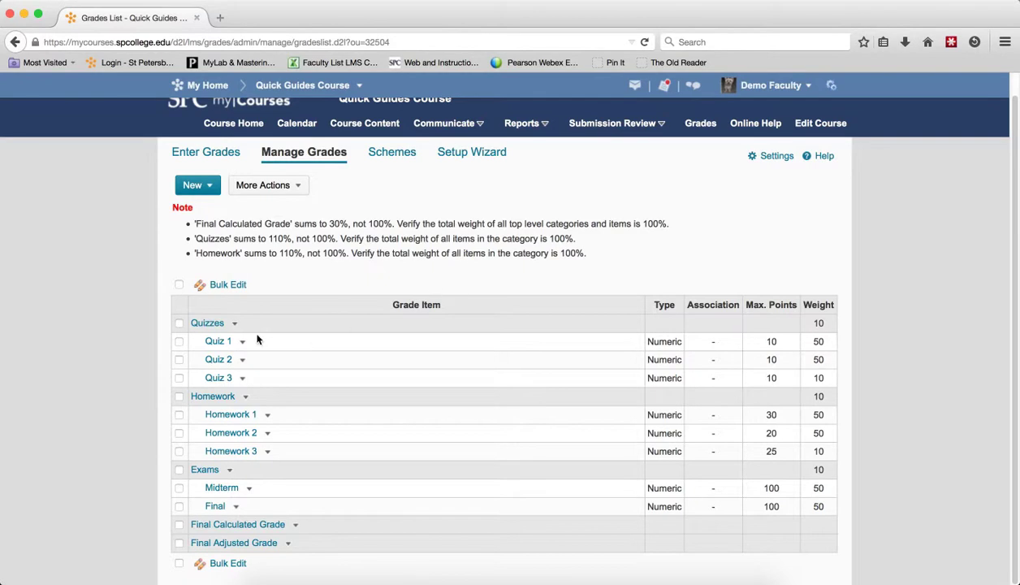
- Edit the Quizzes grade item and change its weight from 10 to 30
click(235, 323)
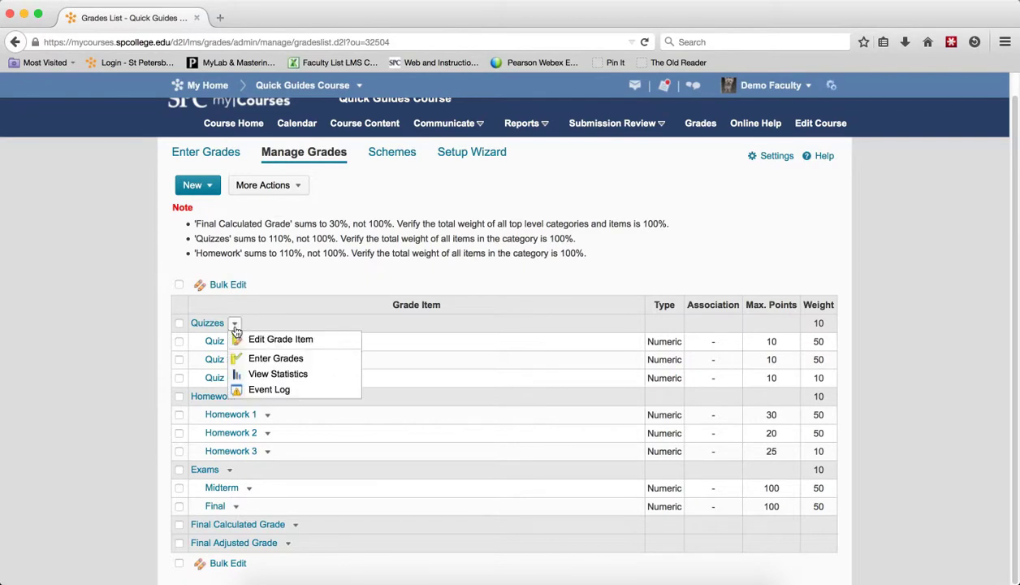
mouse_move(281, 339)
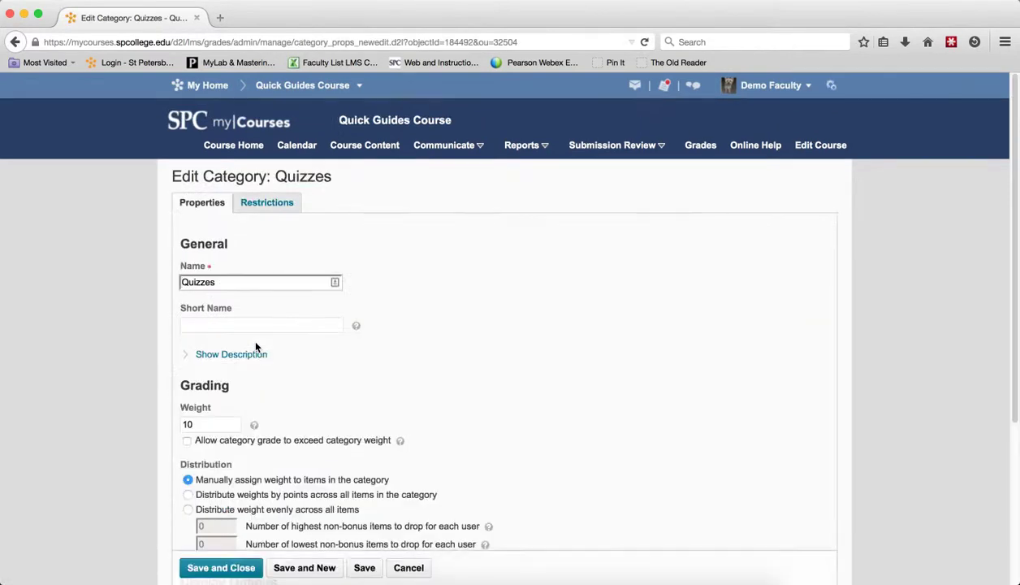
click(210, 423)
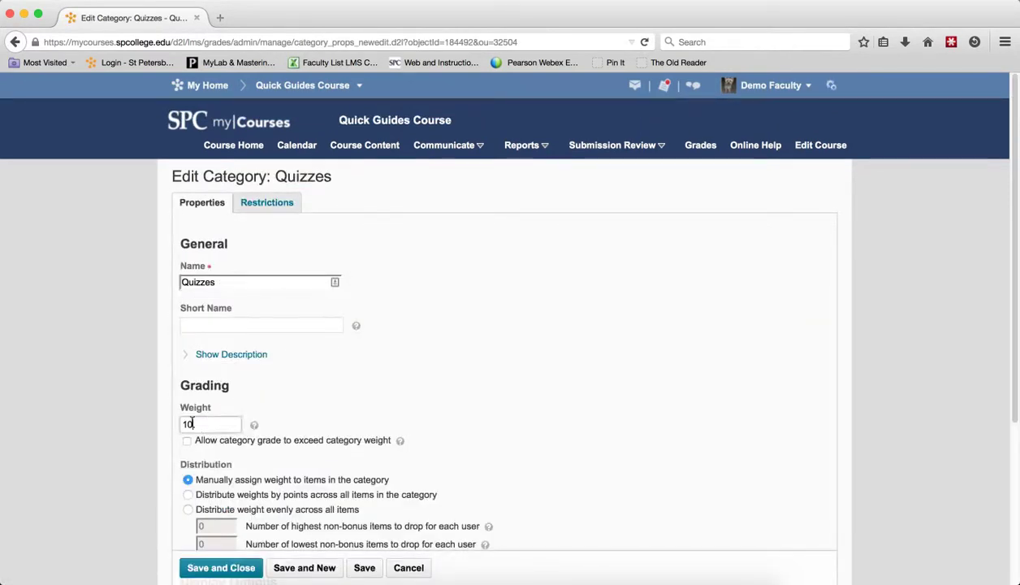
text(3-)
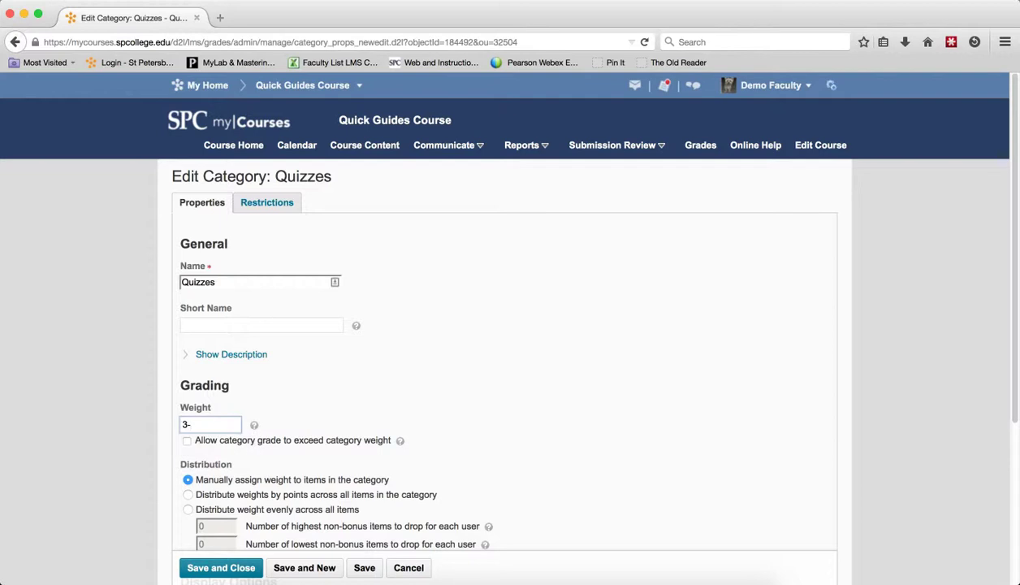
text(0)
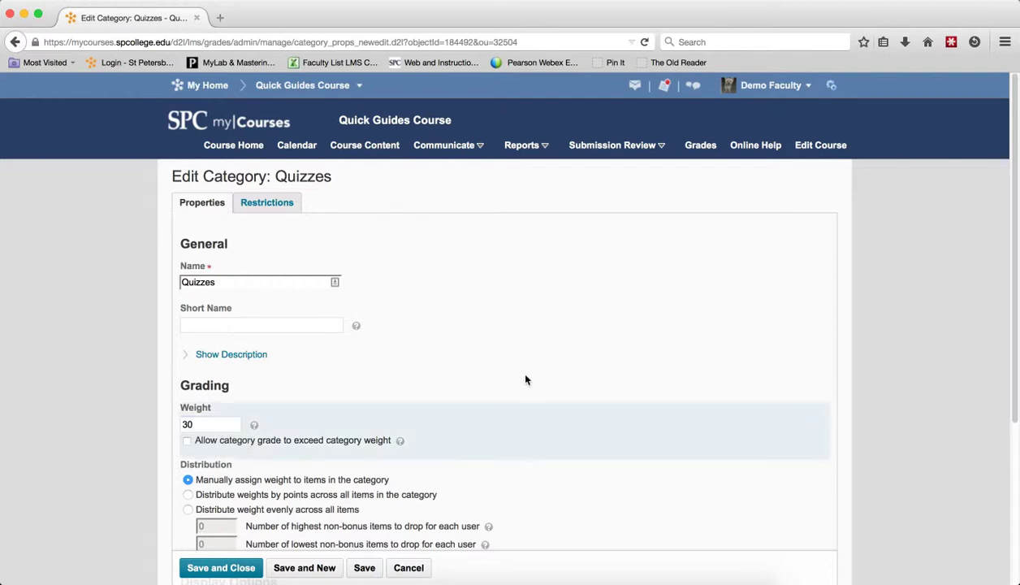
scroll(down, 3)
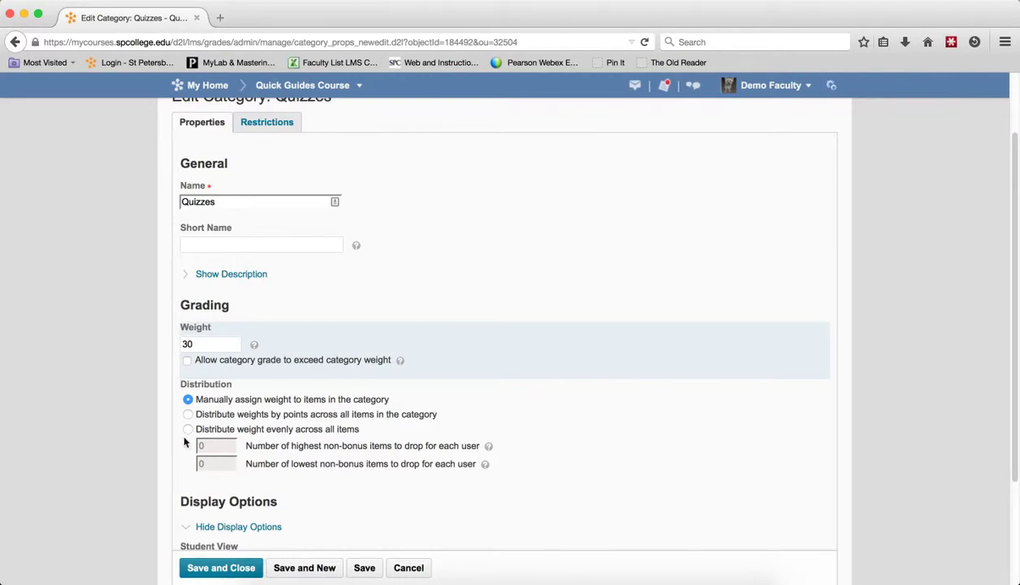
mouse_move(189, 437)
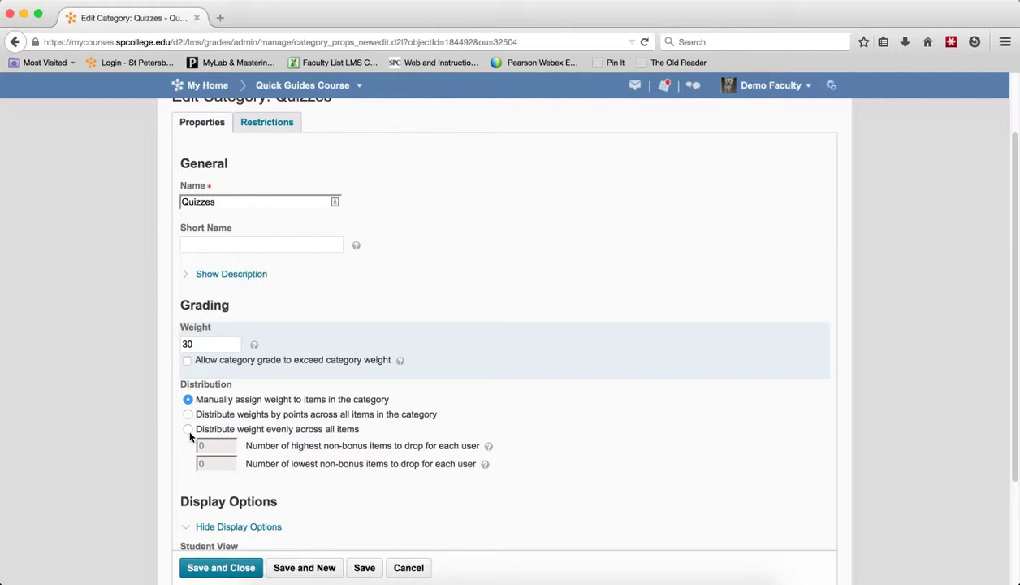
- Distribute Quizzes weight evenly so each quiz gets 33.3, and save
click(187, 429)
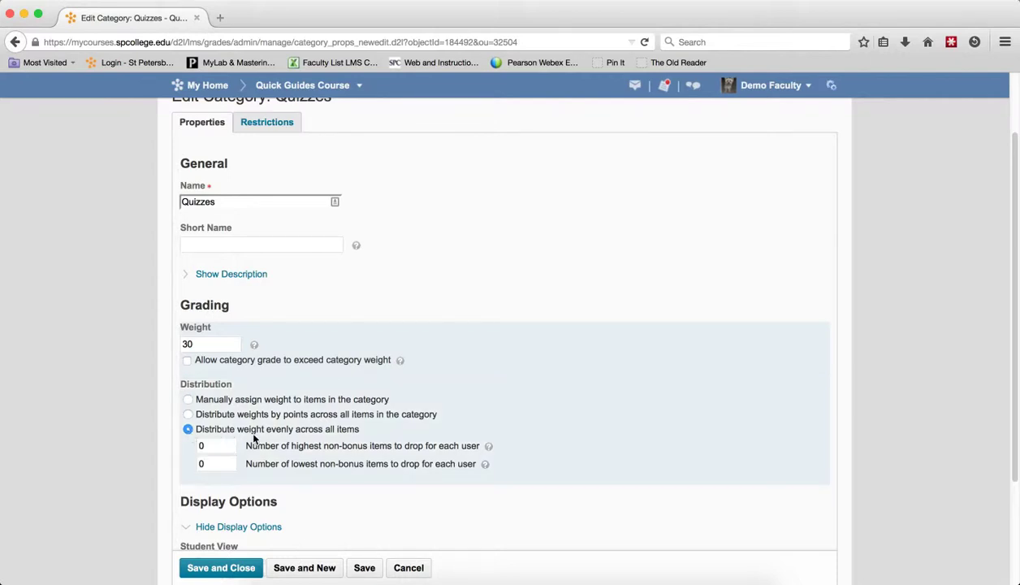
mouse_move(342, 442)
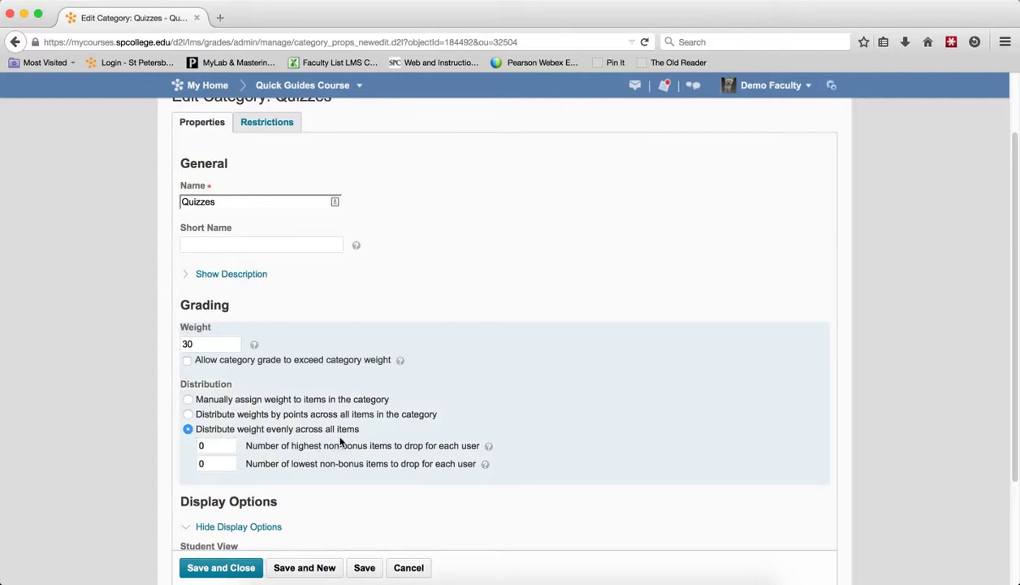
click(220, 567)
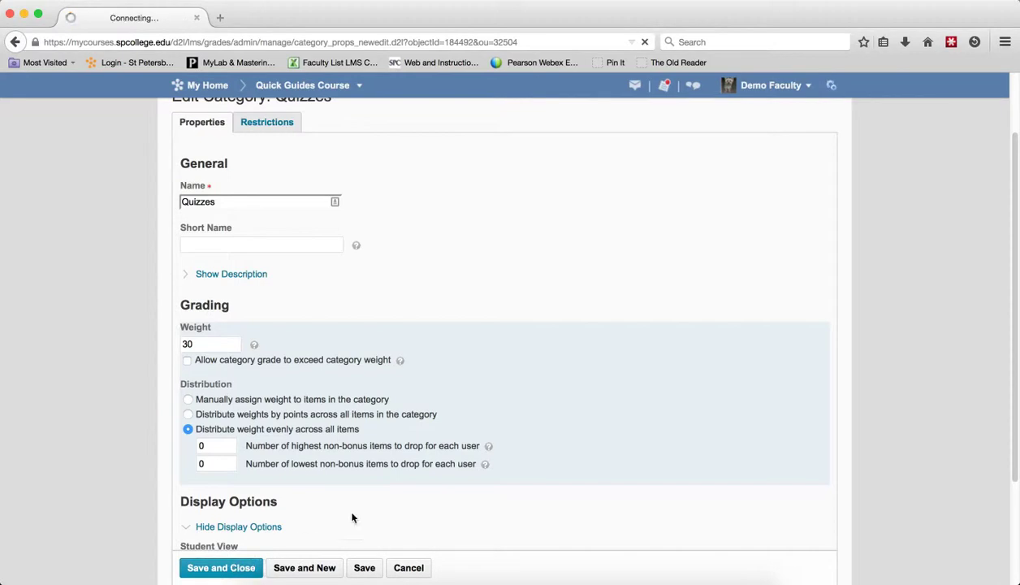
click(221, 567)
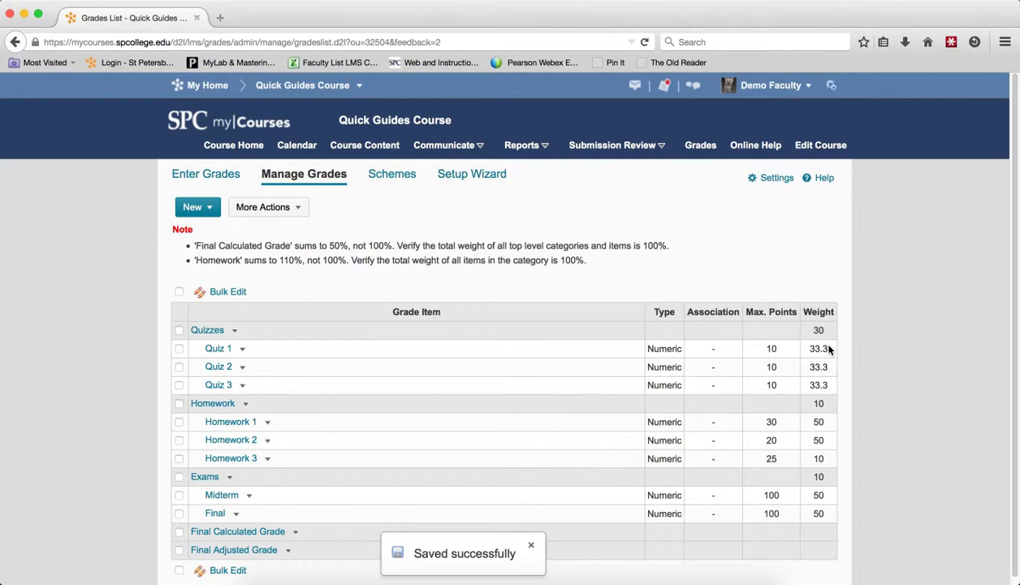
mouse_move(837, 397)
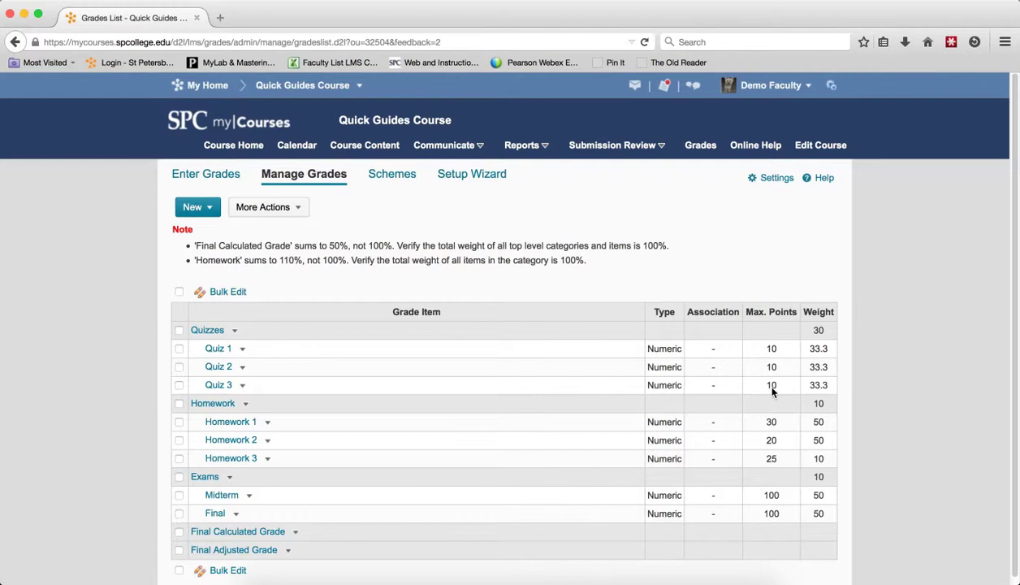
mouse_move(786, 393)
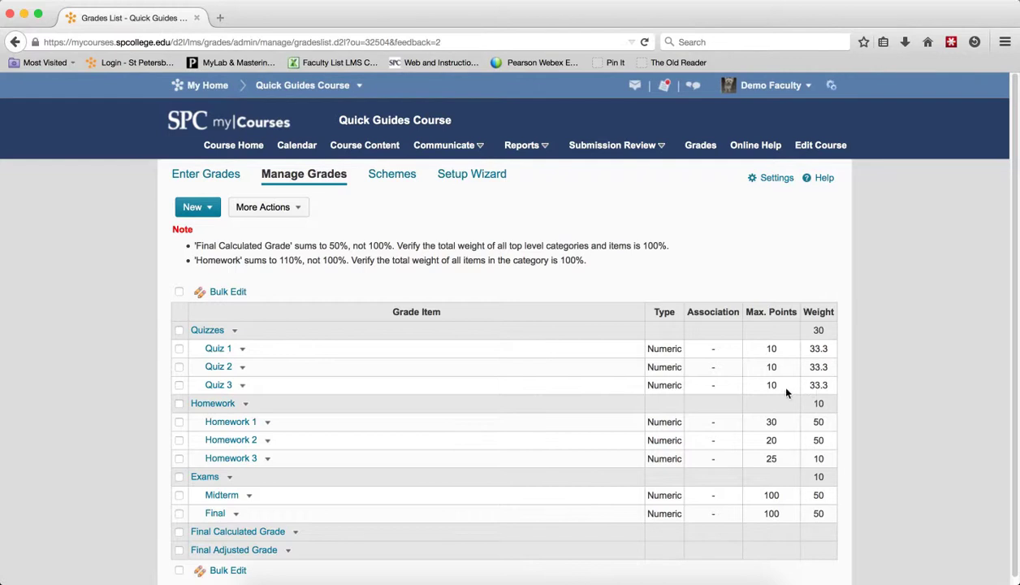
mouse_move(817, 340)
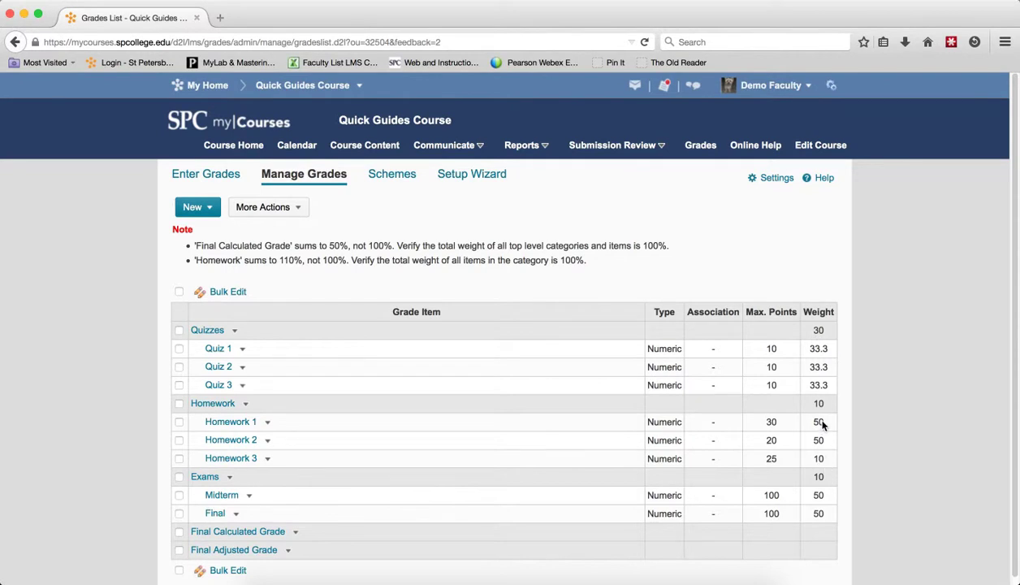
mouse_move(823, 442)
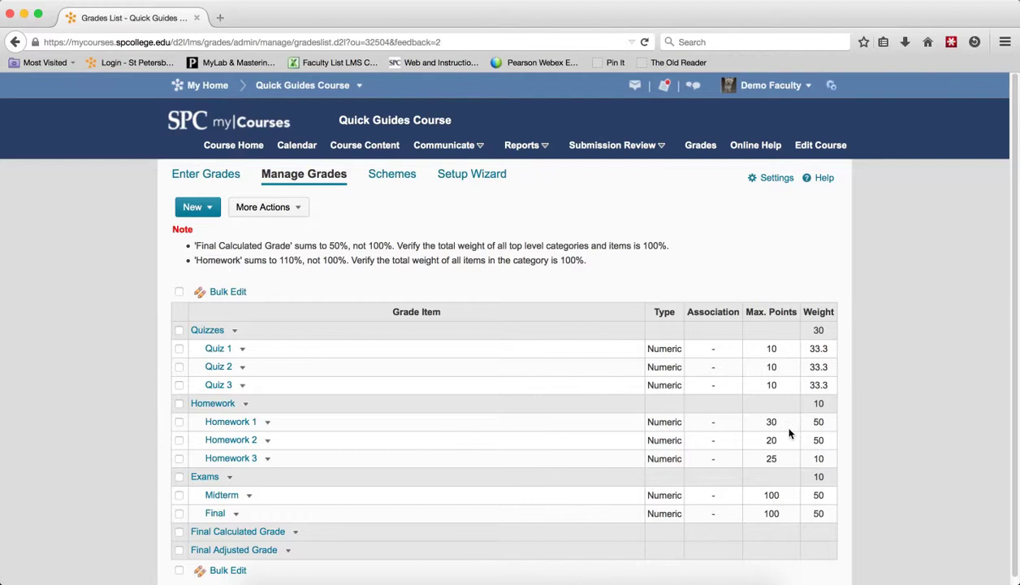
mouse_move(782, 463)
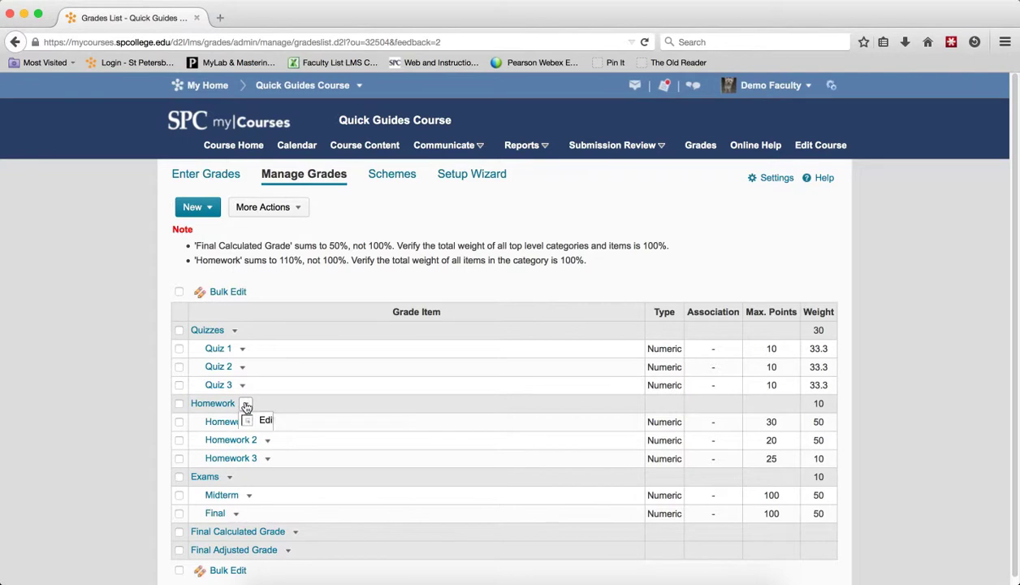
- Edit the Homework category and set its weight to 20
click(245, 404)
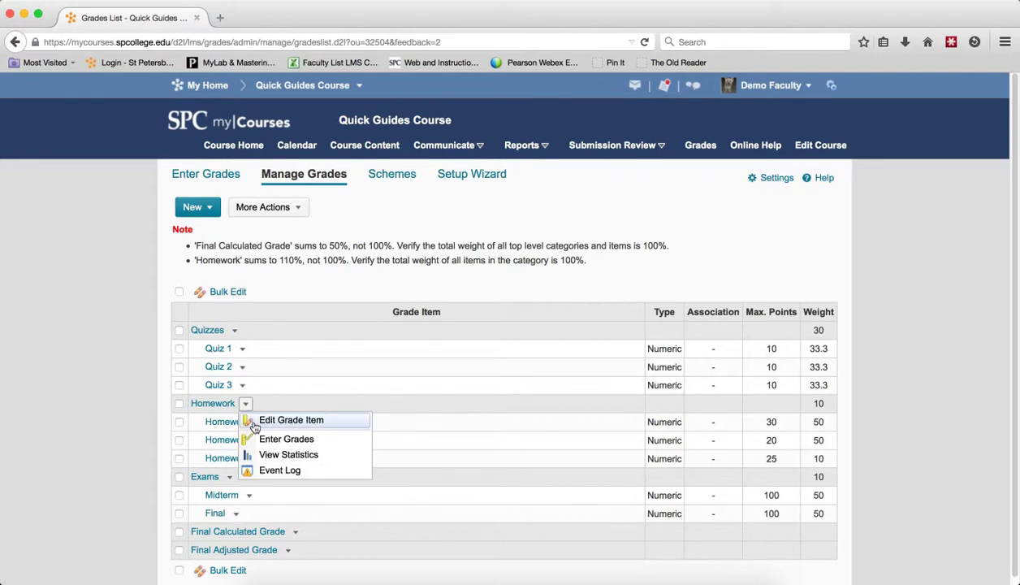
click(291, 420)
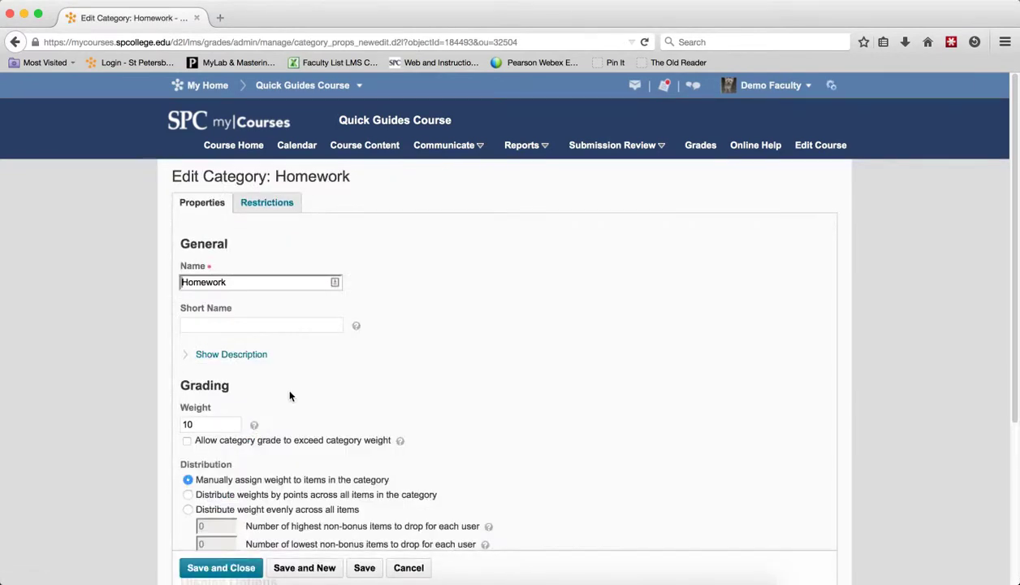
triple_click(209, 425)
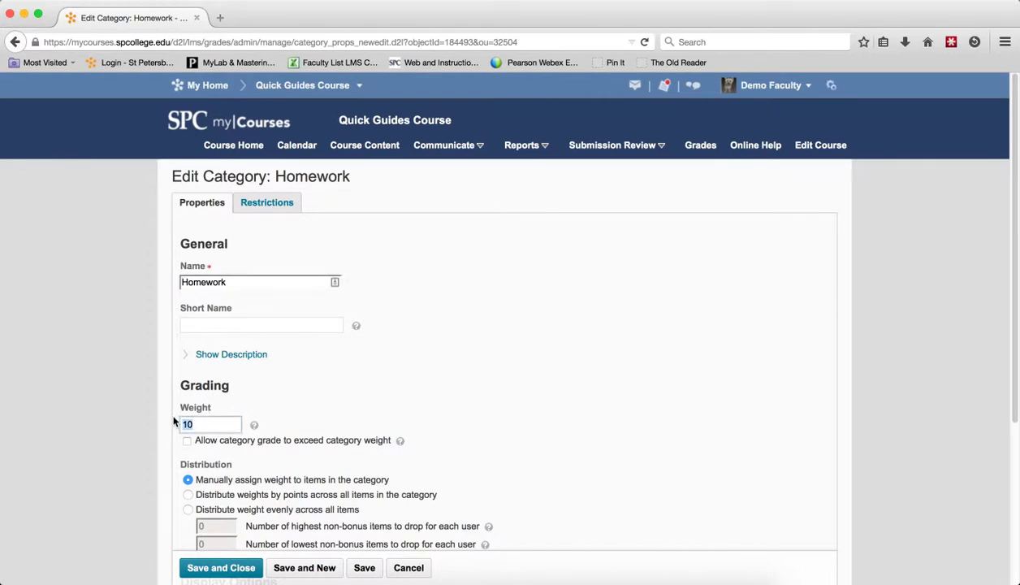
text(20)
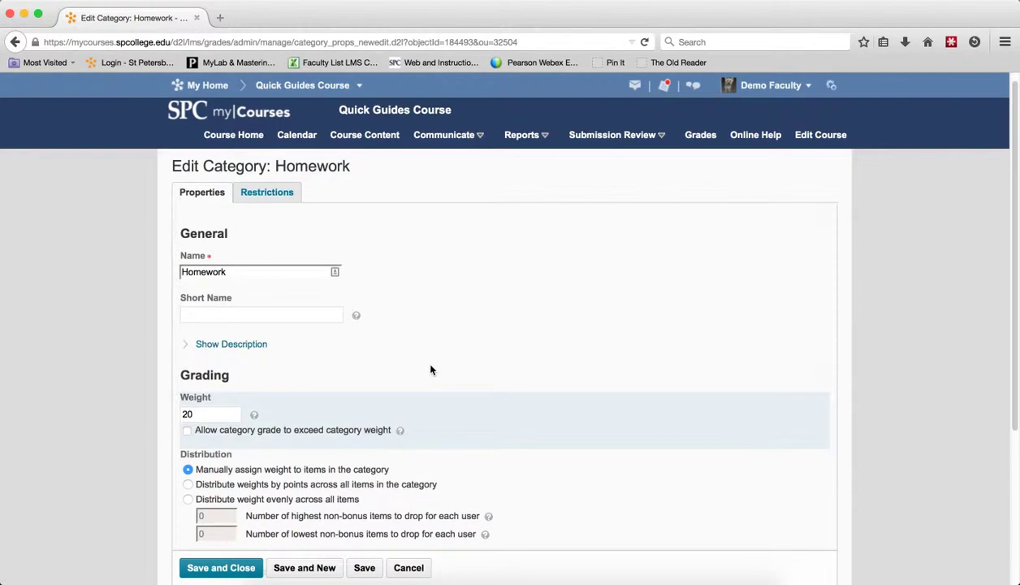
- Distribute Homework weights by points (40, 26.7, 33.3) and save
click(187, 453)
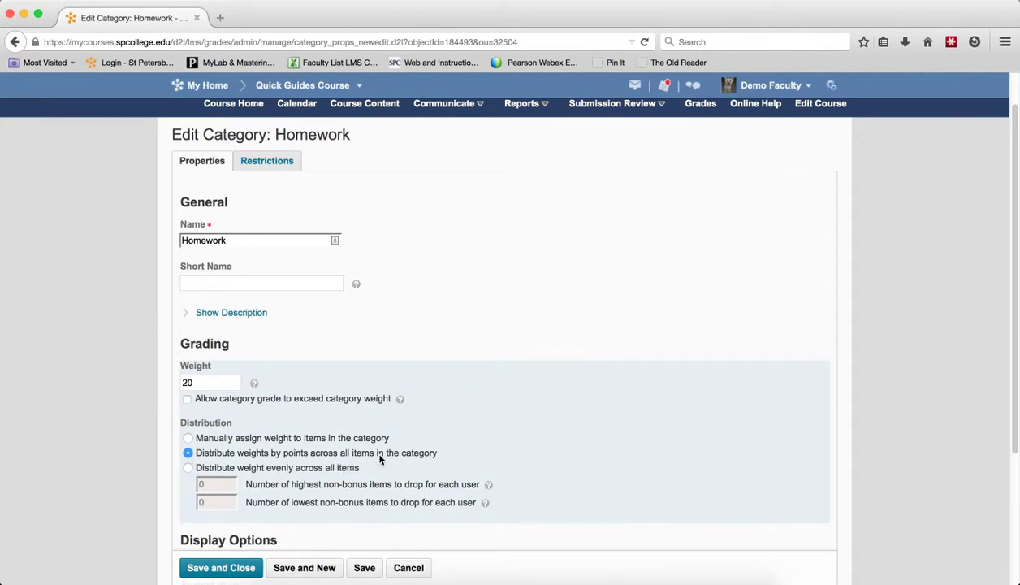
click(221, 567)
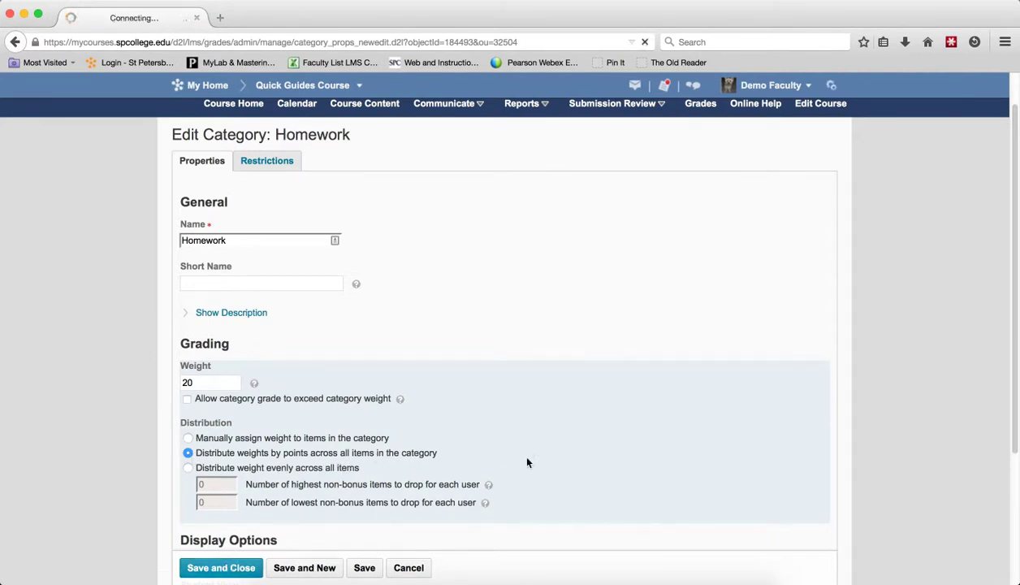
click(221, 568)
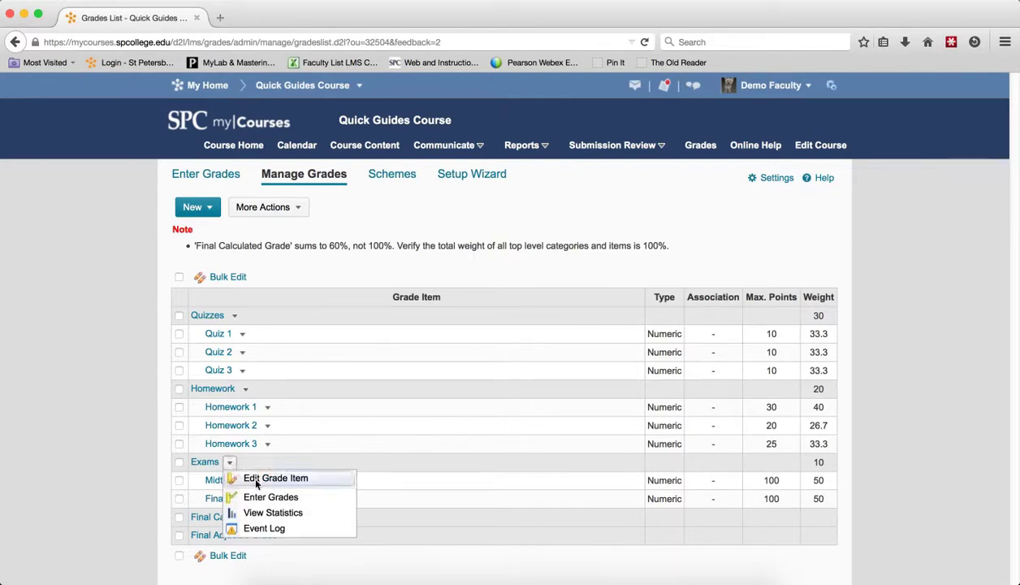
- Set Exams weight to 50, split evenly between Midterm and Final, and save
click(276, 478)
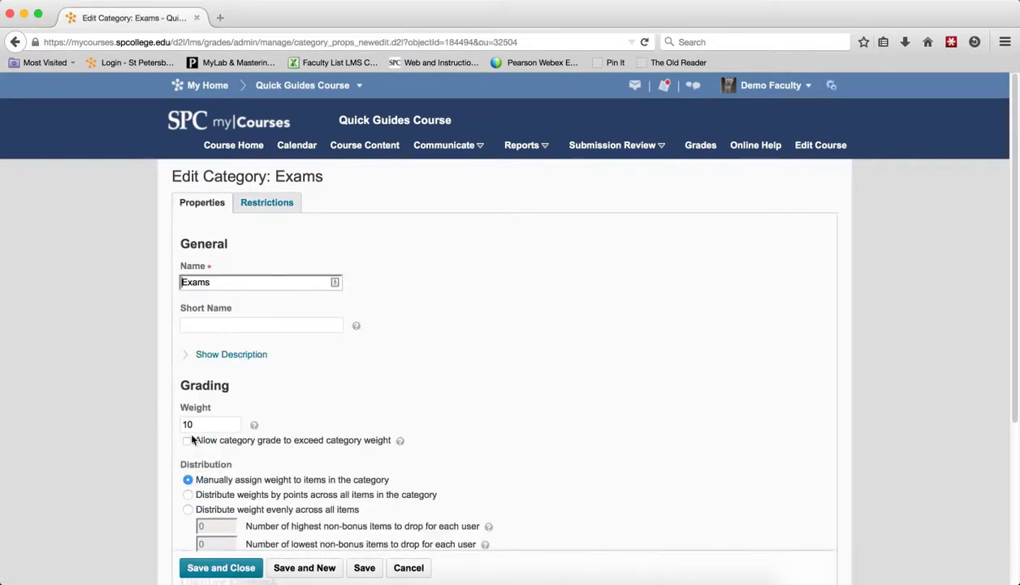
text(50)
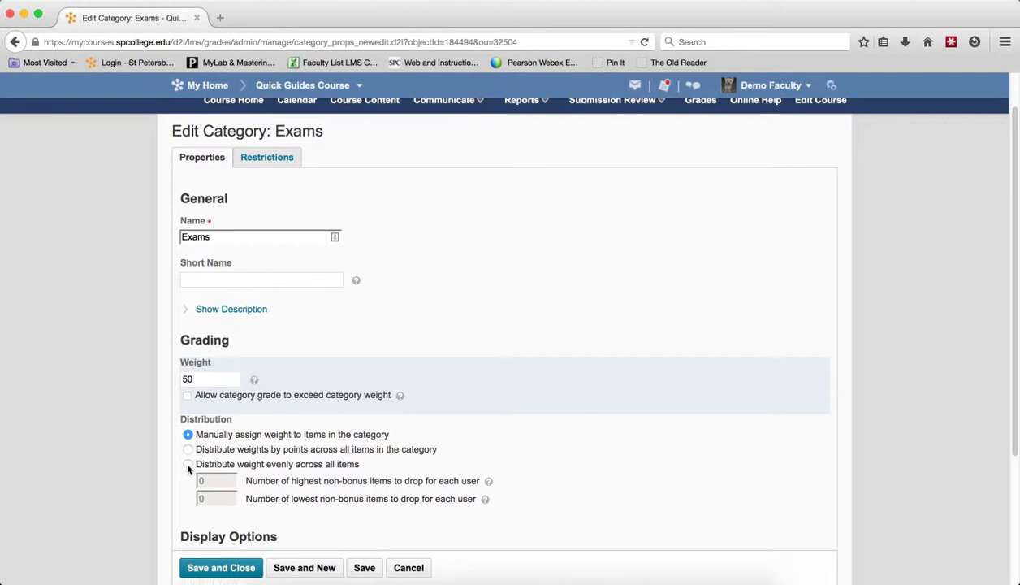
click(188, 464)
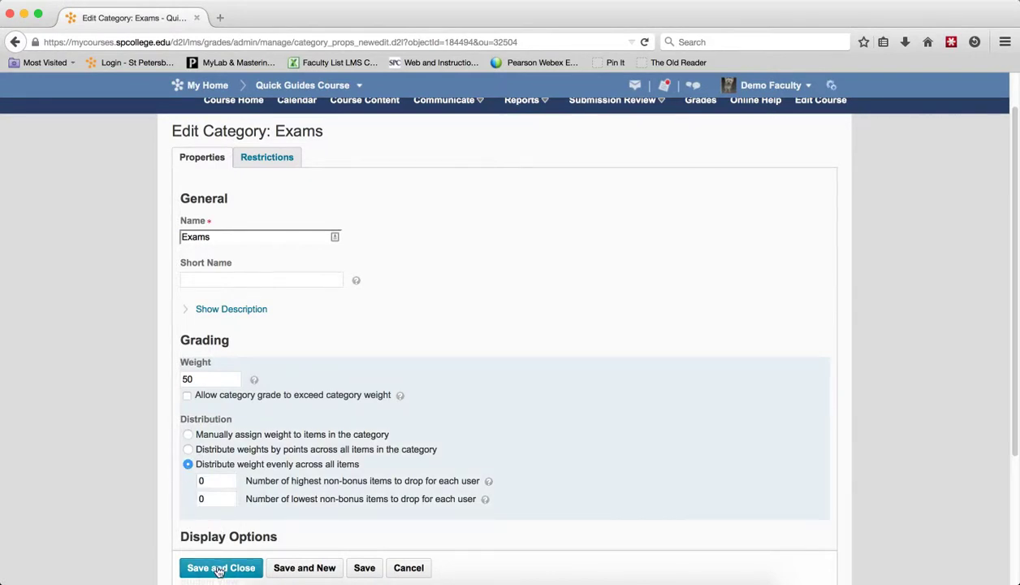
click(221, 568)
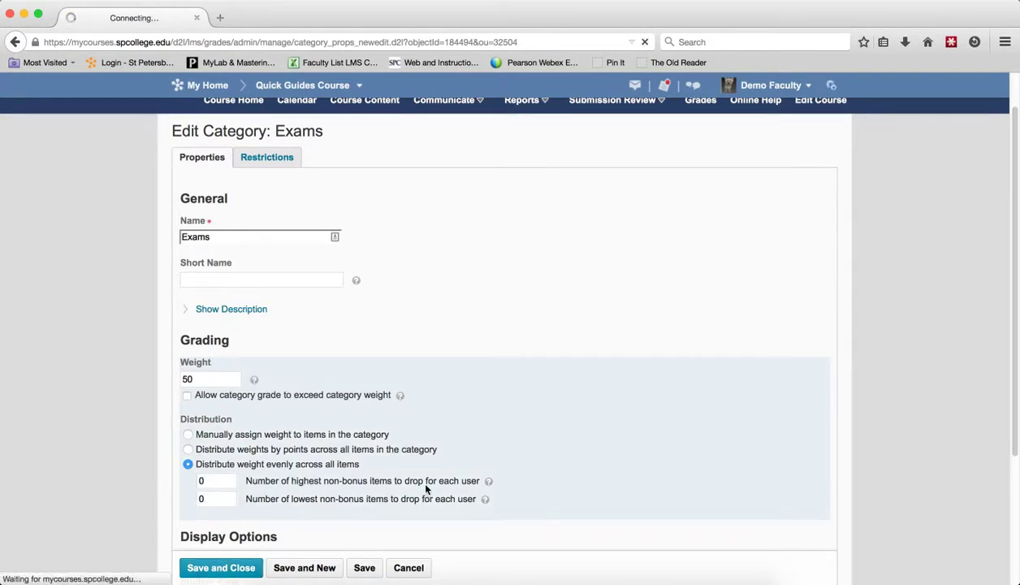
click(221, 567)
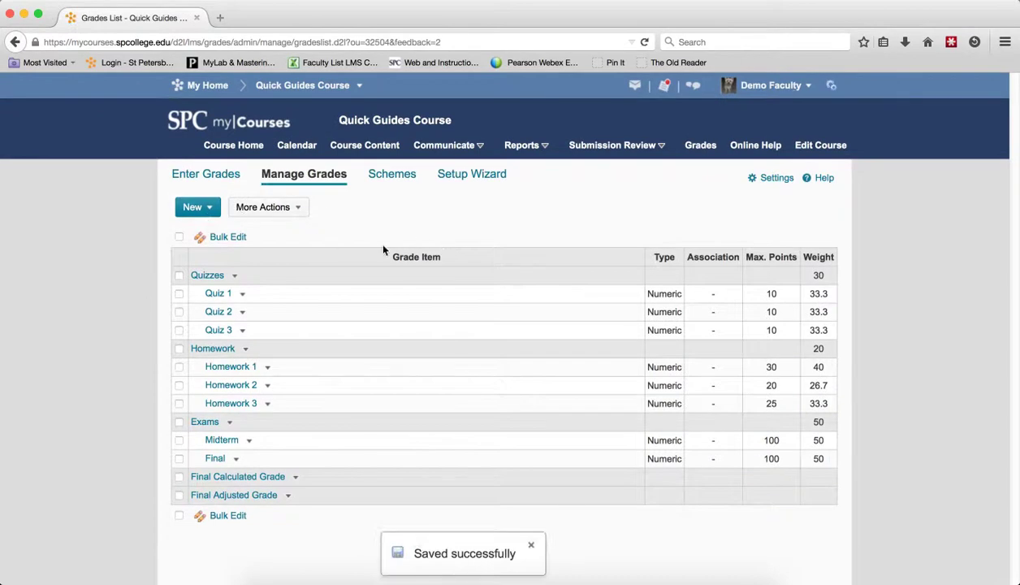
mouse_move(638, 248)
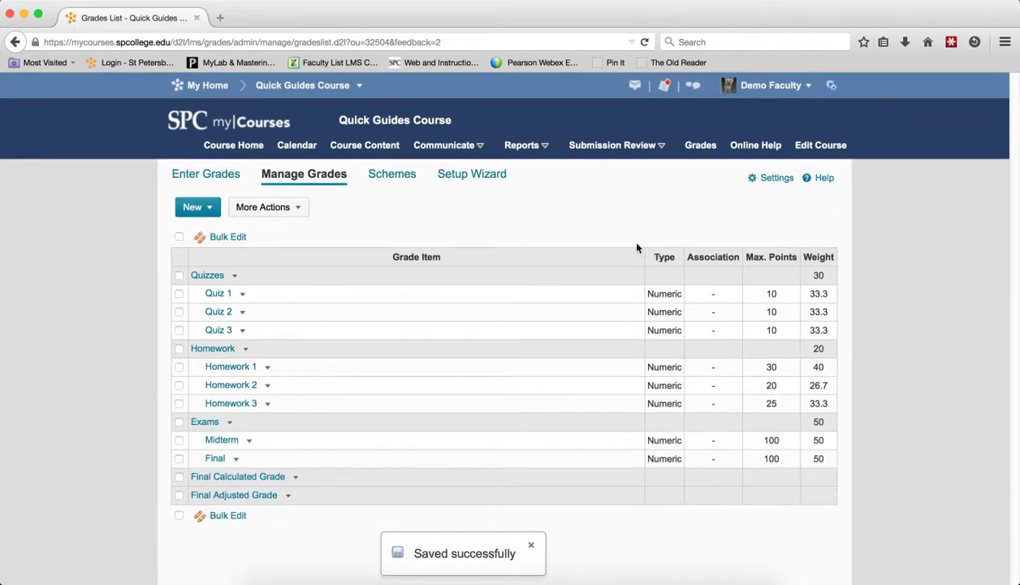
mouse_move(702, 258)
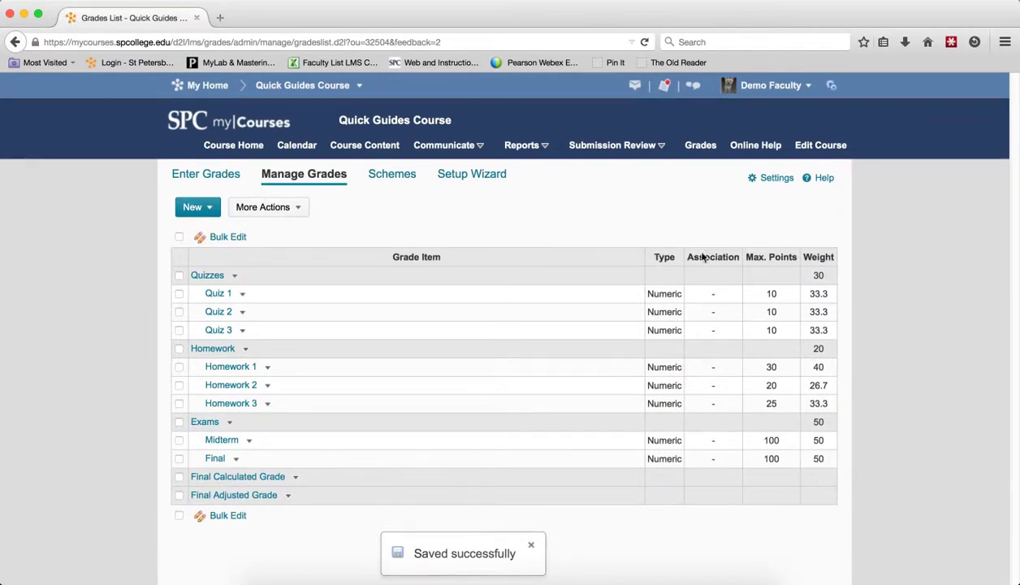
- Dismiss the 'Saved successfully' message on the grades list
click(531, 544)
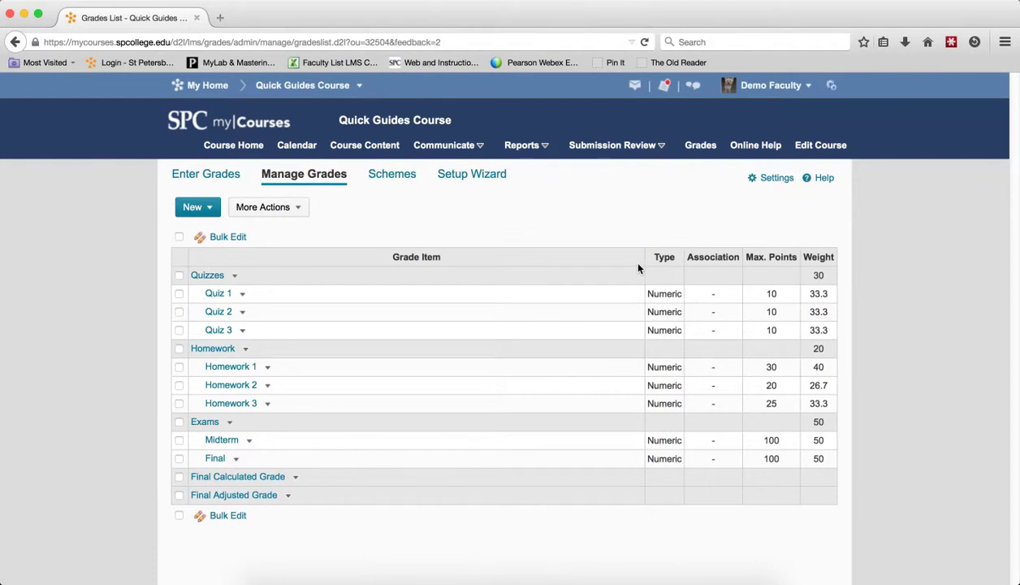